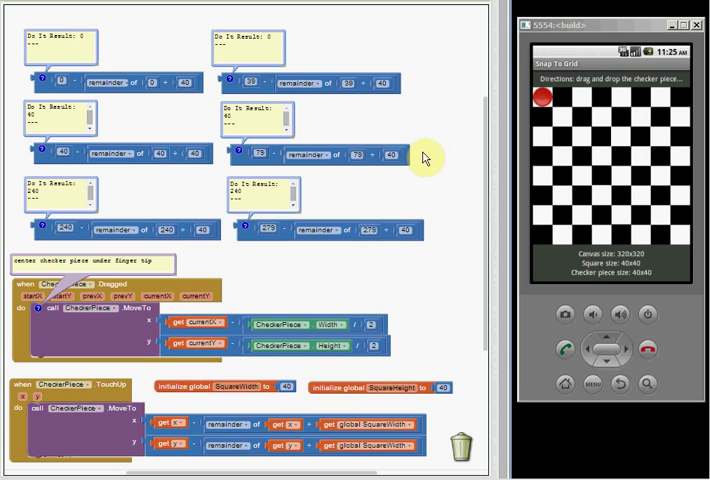
{"action": "mouse_move", "coordinate": [594, 64]}
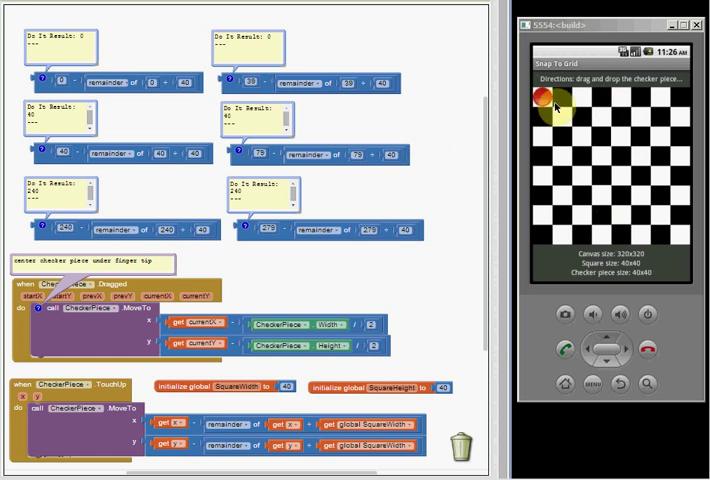
Step: Test snap-back with small checker drags, then drop it into the second top-row square
{"action": "left_click_drag", "start_coordinate": [552, 103], "coordinate": [585, 160]}
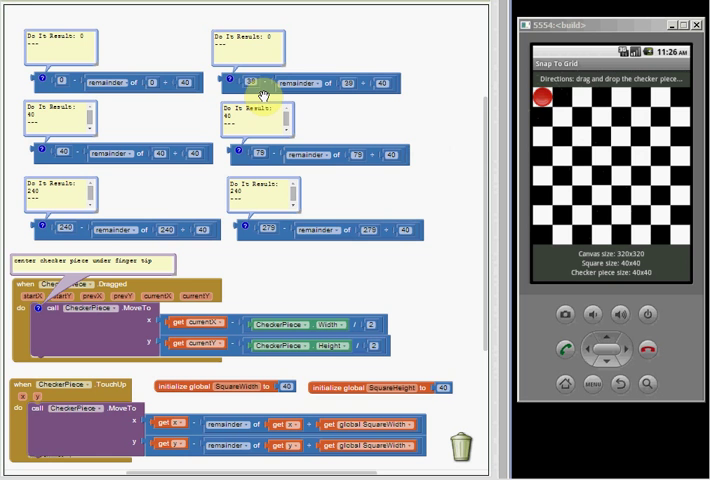
{"action": "mouse_move", "coordinate": [340, 99]}
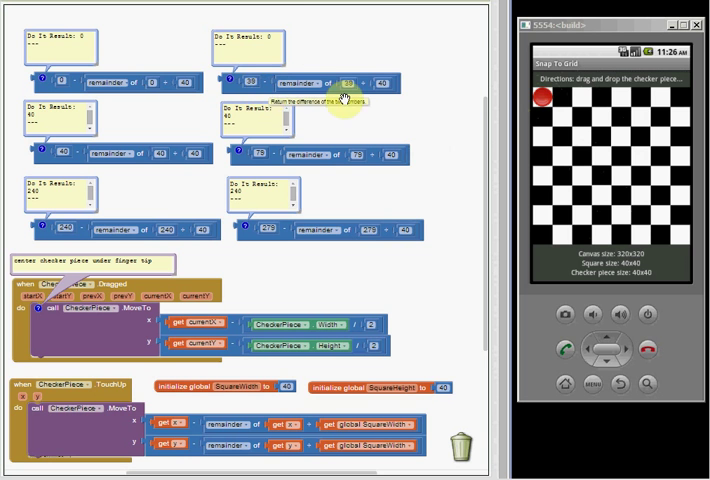
{"action": "mouse_move", "coordinate": [405, 104]}
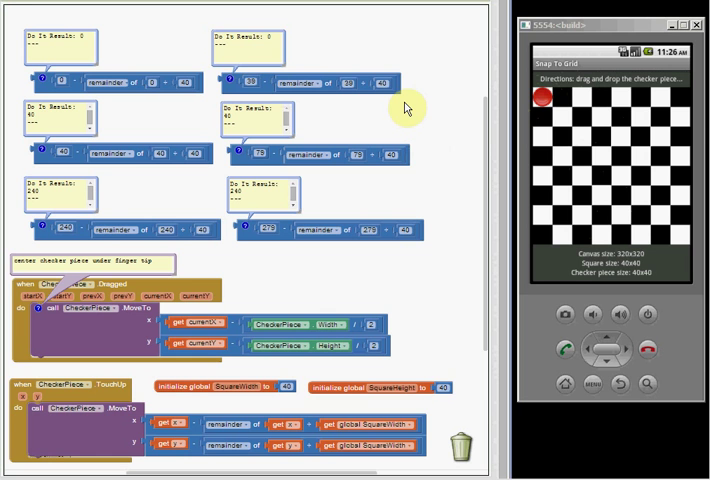
{"action": "mouse_move", "coordinate": [395, 112]}
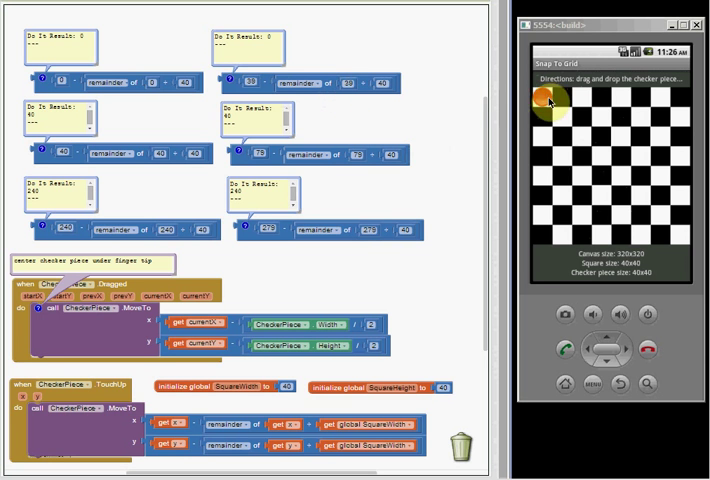
{"action": "left_click_drag", "start_coordinate": [547, 100], "coordinate": [562, 112]}
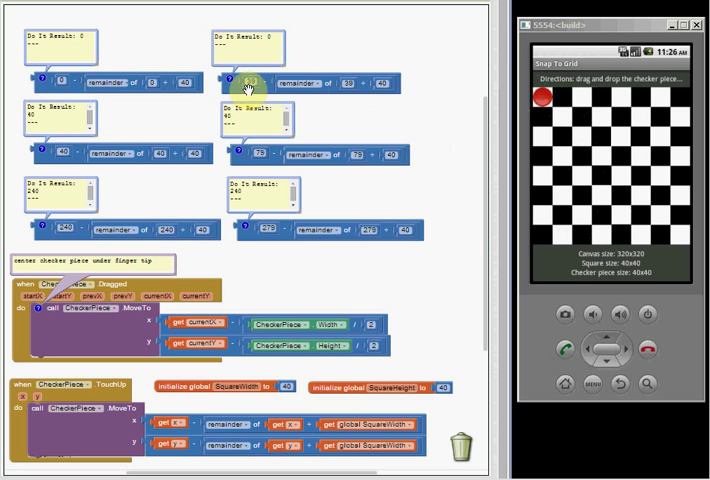
{"action": "mouse_move", "coordinate": [247, 84]}
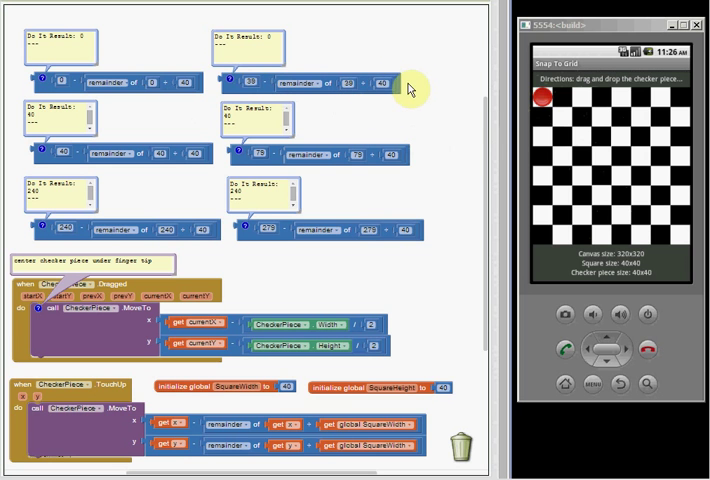
{"action": "mouse_move", "coordinate": [255, 95]}
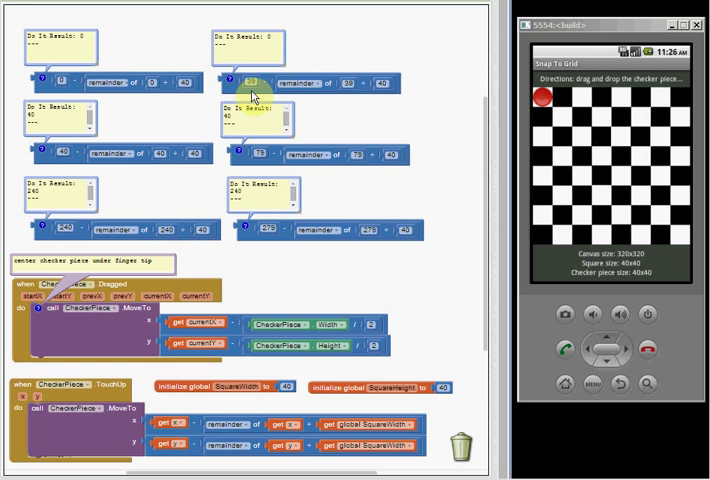
{"action": "mouse_move", "coordinate": [358, 90]}
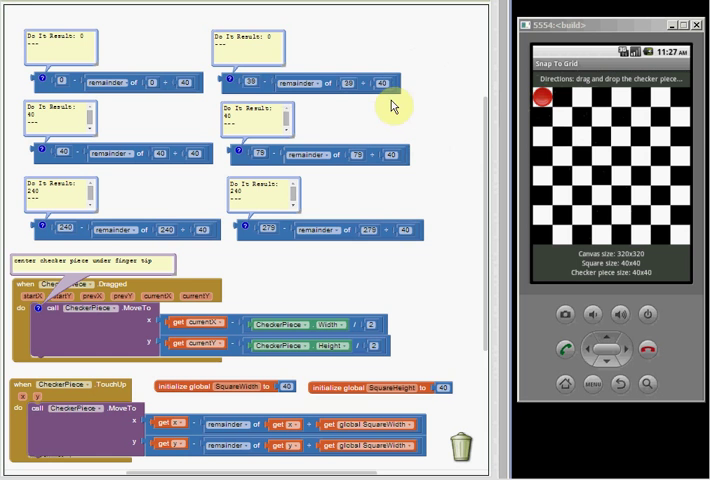
{"action": "mouse_move", "coordinate": [273, 90]}
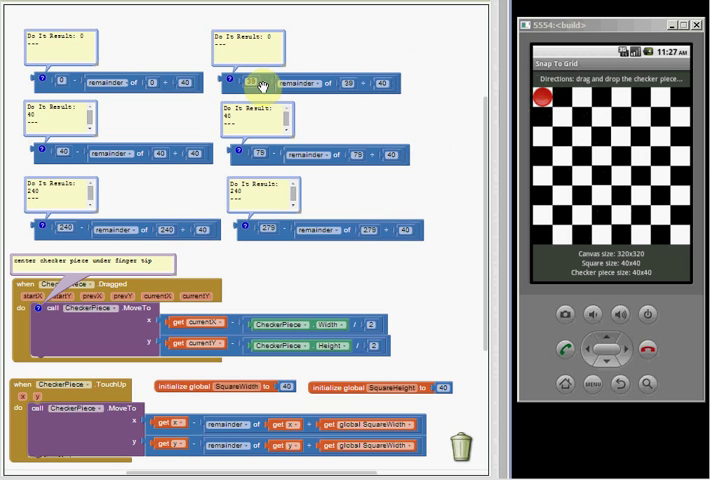
{"action": "mouse_move", "coordinate": [335, 132]}
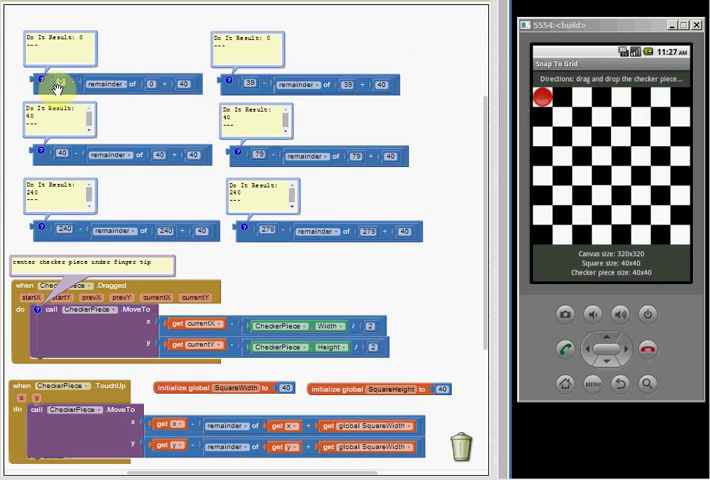
{"action": "left_click_drag", "start_coordinate": [543, 98], "coordinate": [552, 103]}
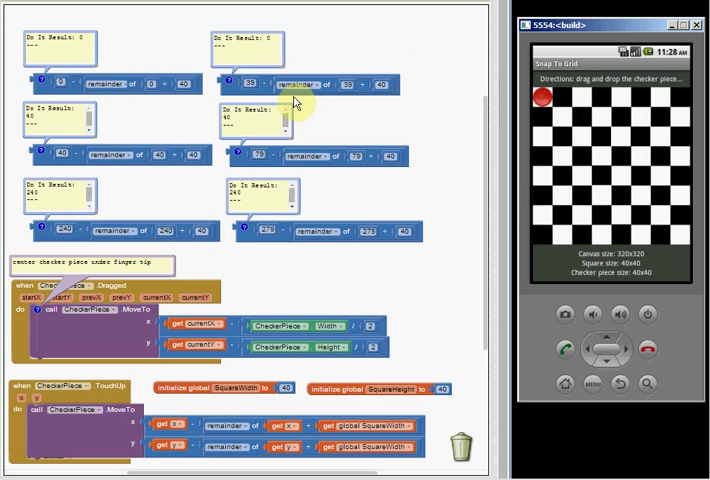
{"action": "mouse_move", "coordinate": [290, 95]}
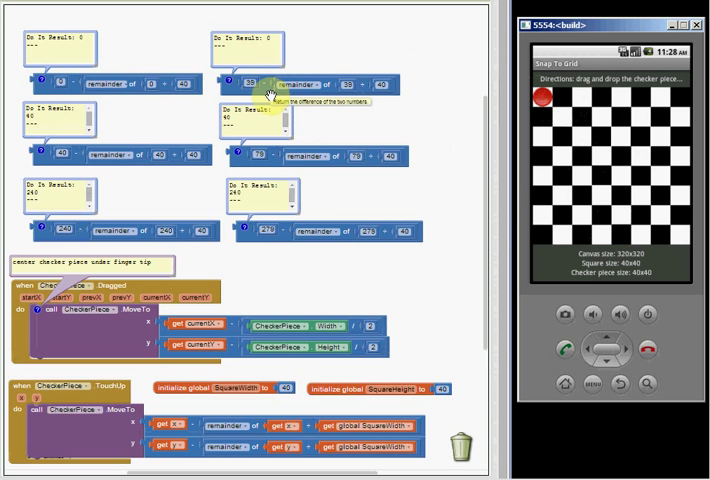
{"action": "mouse_move", "coordinate": [355, 103]}
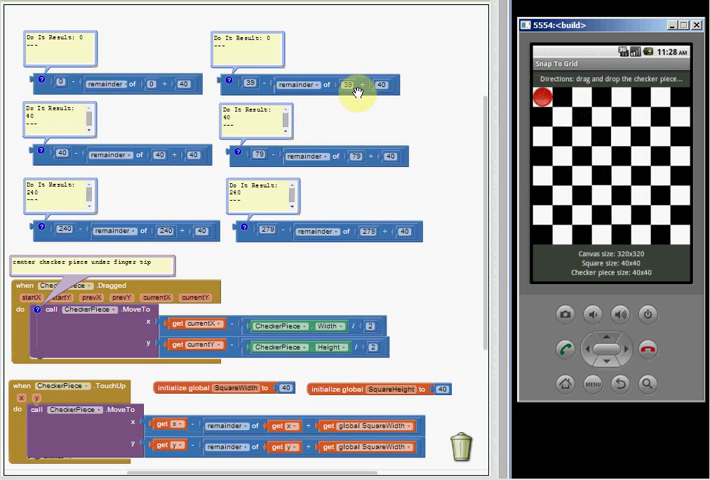
{"action": "mouse_move", "coordinate": [57, 163]}
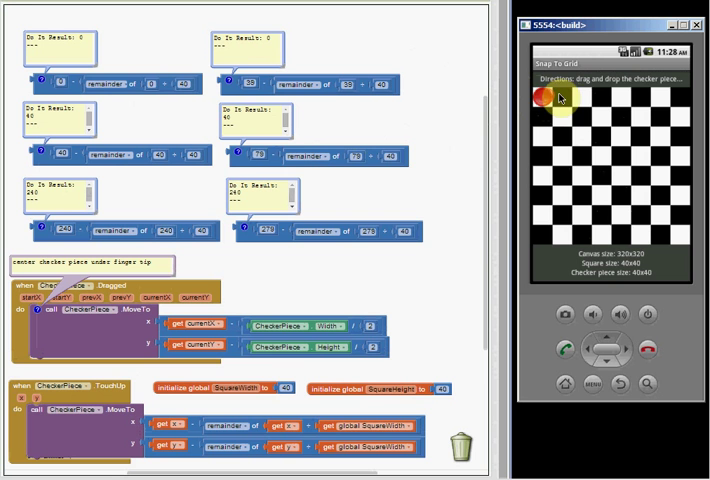
{"action": "left_click_drag", "start_coordinate": [548, 95], "coordinate": [548, 158]}
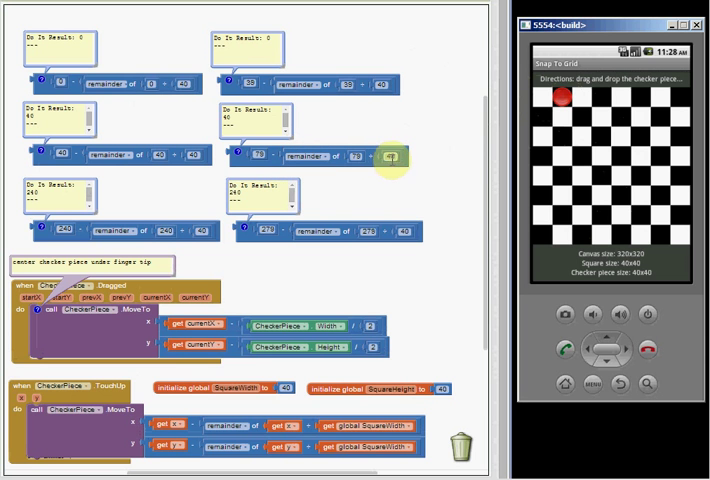
{"action": "left_click_drag", "start_coordinate": [560, 95], "coordinate": [582, 98]}
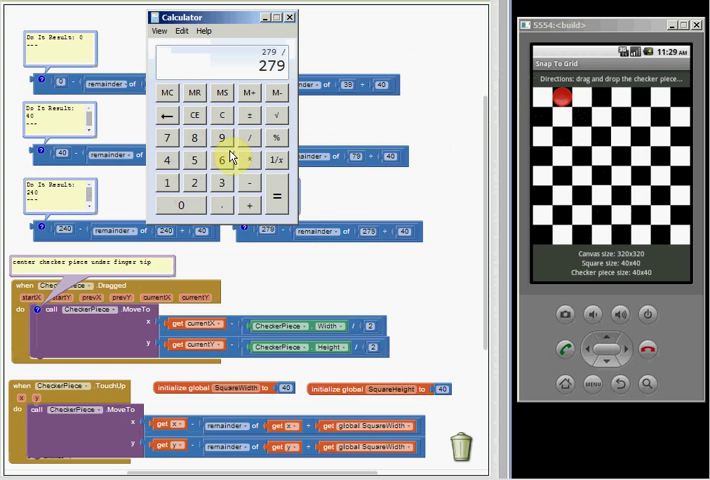
Step: Get 279 / 40 = 6.975 and move the Calculator to the lower right
{"action": "left_click", "coordinate": [249, 196]}
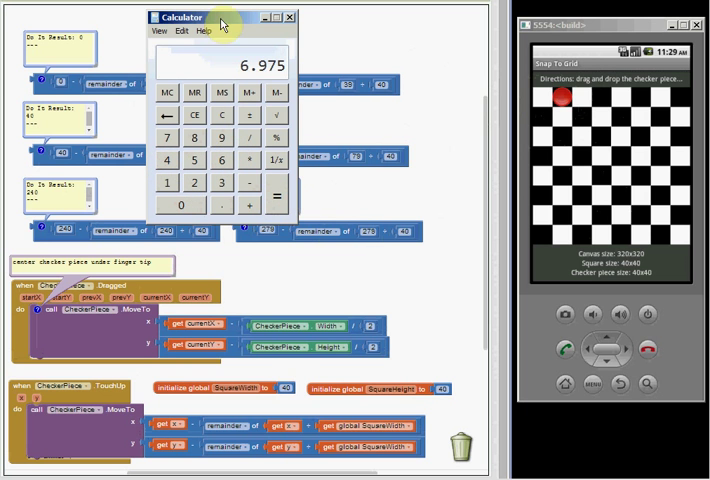
{"action": "left_click_drag", "start_coordinate": [207, 17], "coordinate": [375, 227]}
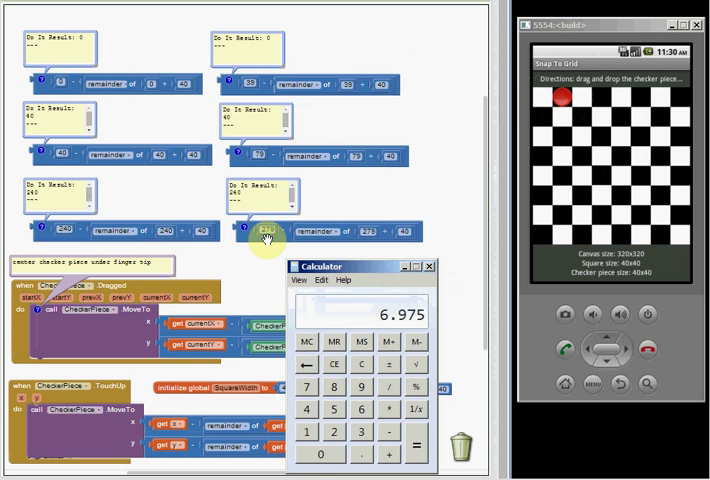
{"action": "mouse_move", "coordinate": [263, 237]}
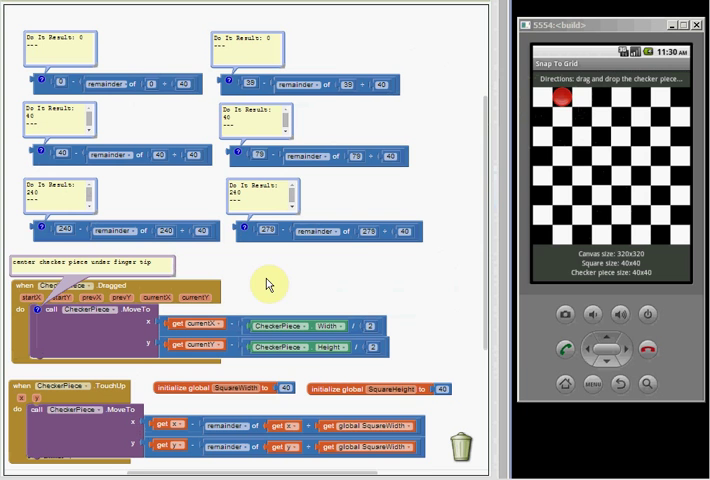
{"action": "mouse_move", "coordinate": [268, 284]}
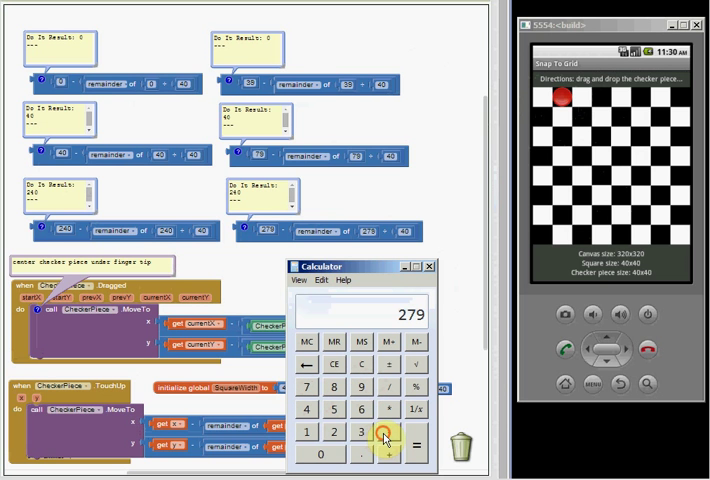
Step: Compute 279 - 39 = 240 in Calculator, then close it
{"action": "left_click", "coordinate": [388, 341]}
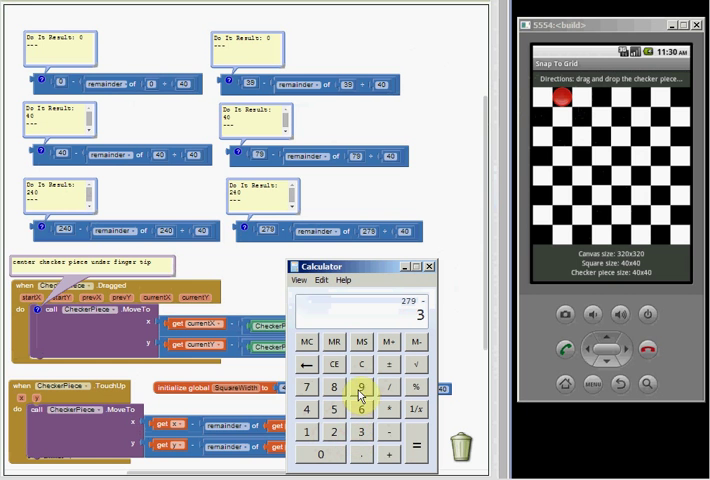
{"action": "left_click", "coordinate": [413, 444]}
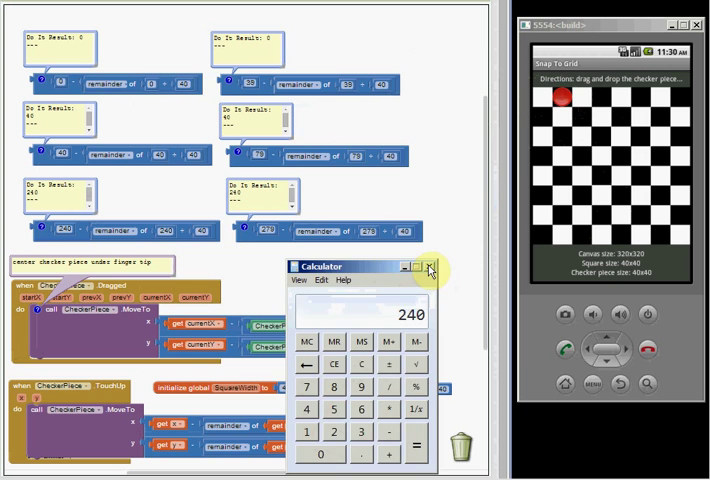
{"action": "left_click", "coordinate": [429, 267]}
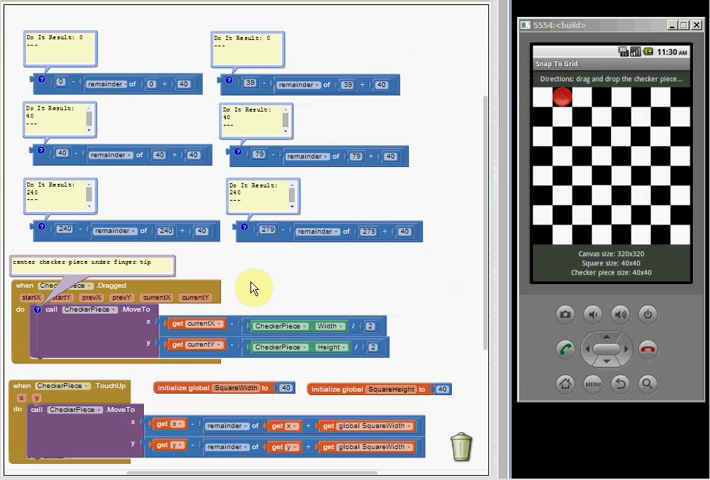
{"action": "mouse_move", "coordinate": [308, 294]}
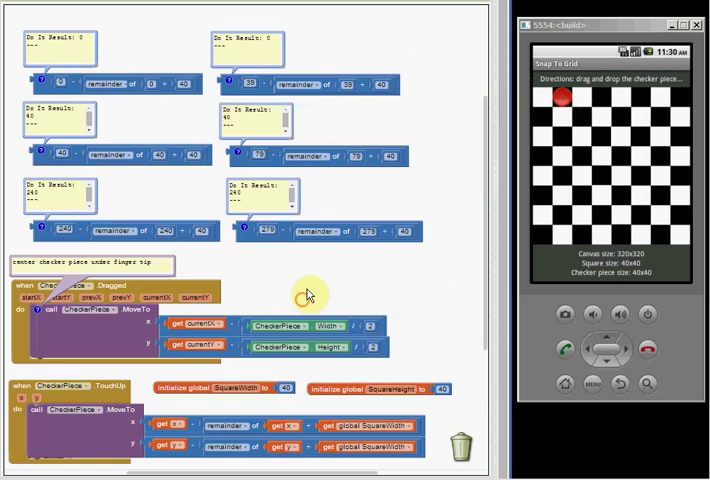
{"action": "scroll", "scroll_direction": "down", "scroll_amount": 3}
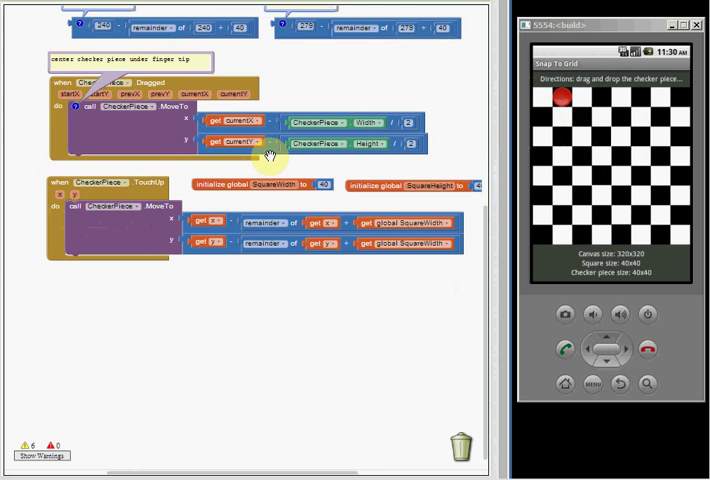
{"action": "mouse_move", "coordinate": [143, 170]}
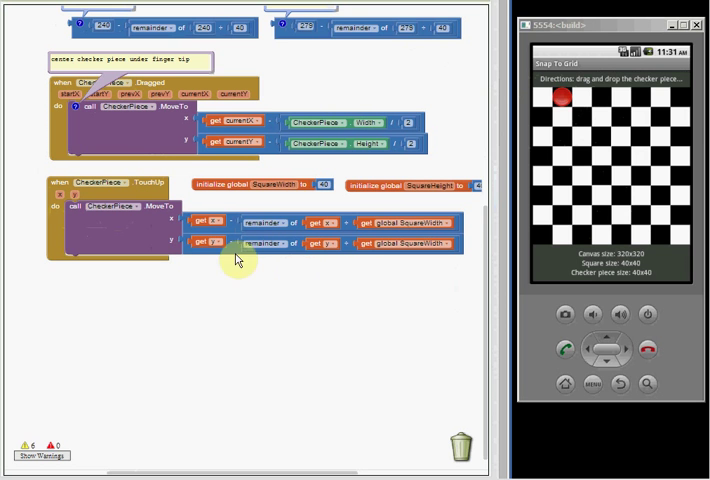
{"action": "mouse_move", "coordinate": [160, 185]}
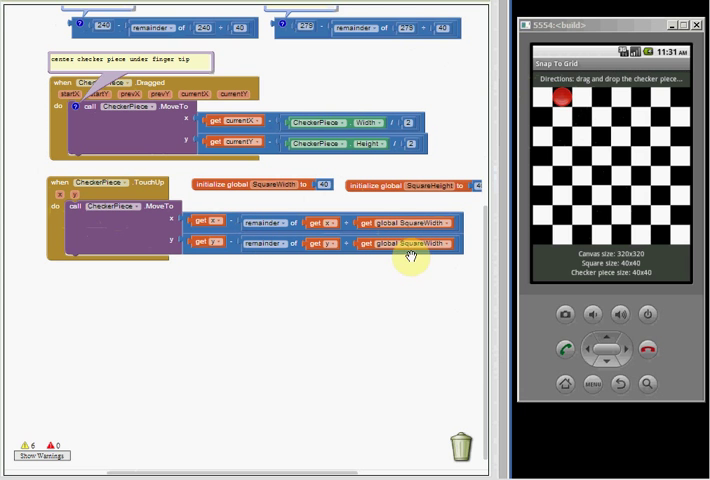
{"action": "mouse_move", "coordinate": [308, 56]}
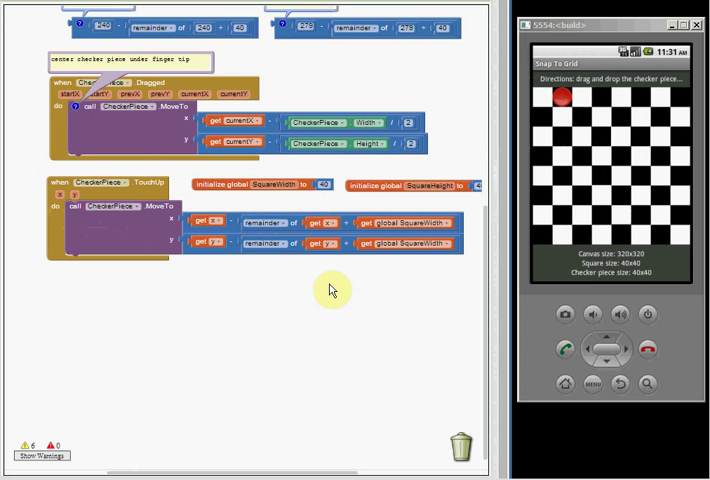
{"action": "mouse_move", "coordinate": [145, 180]}
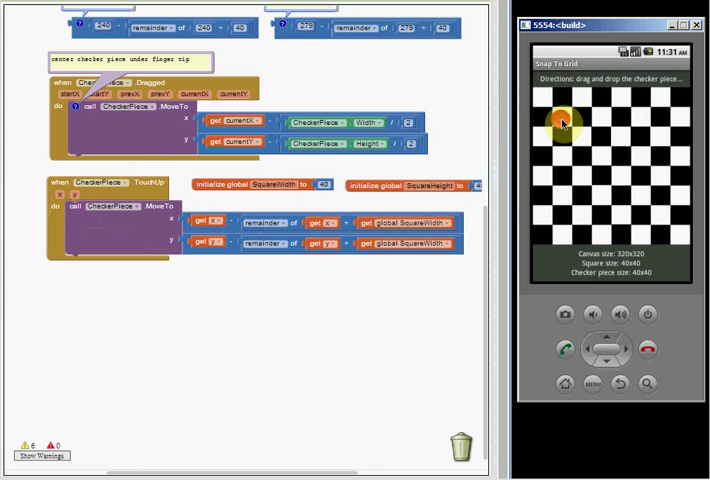
Step: Drag the red checker piece down from the top row onto a lower square
{"action": "left_click_drag", "start_coordinate": [560, 120], "coordinate": [560, 152]}
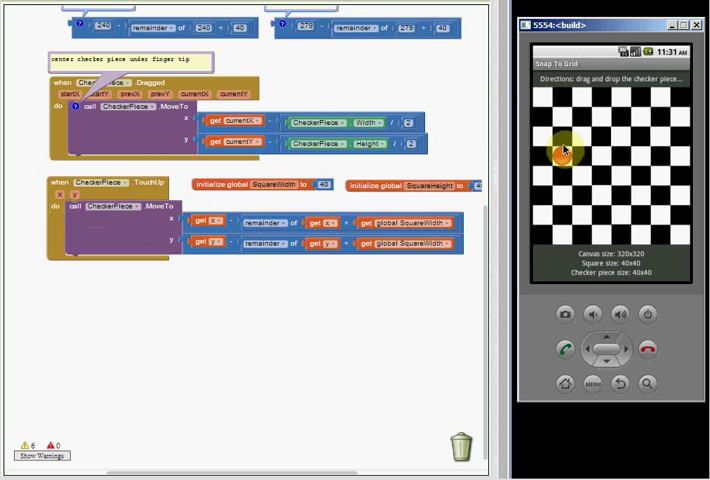
{"action": "left_click_drag", "start_coordinate": [564, 149], "coordinate": [598, 197]}
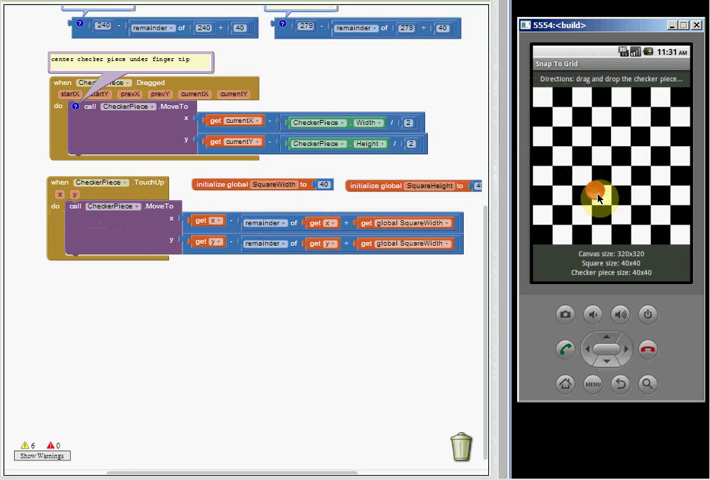